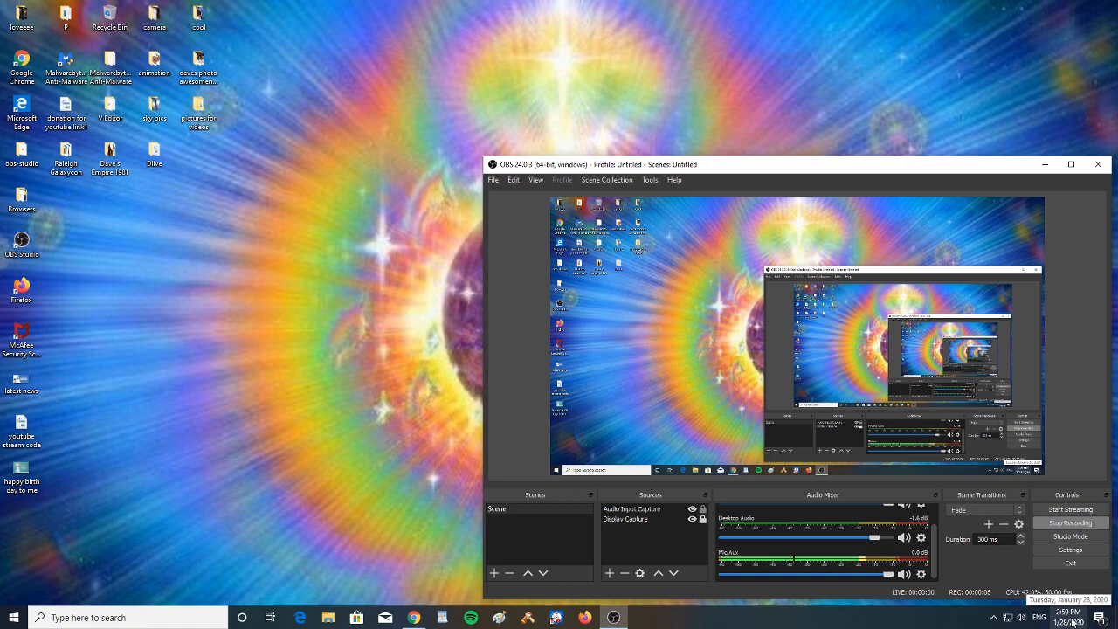
mouse_move(1044, 164)
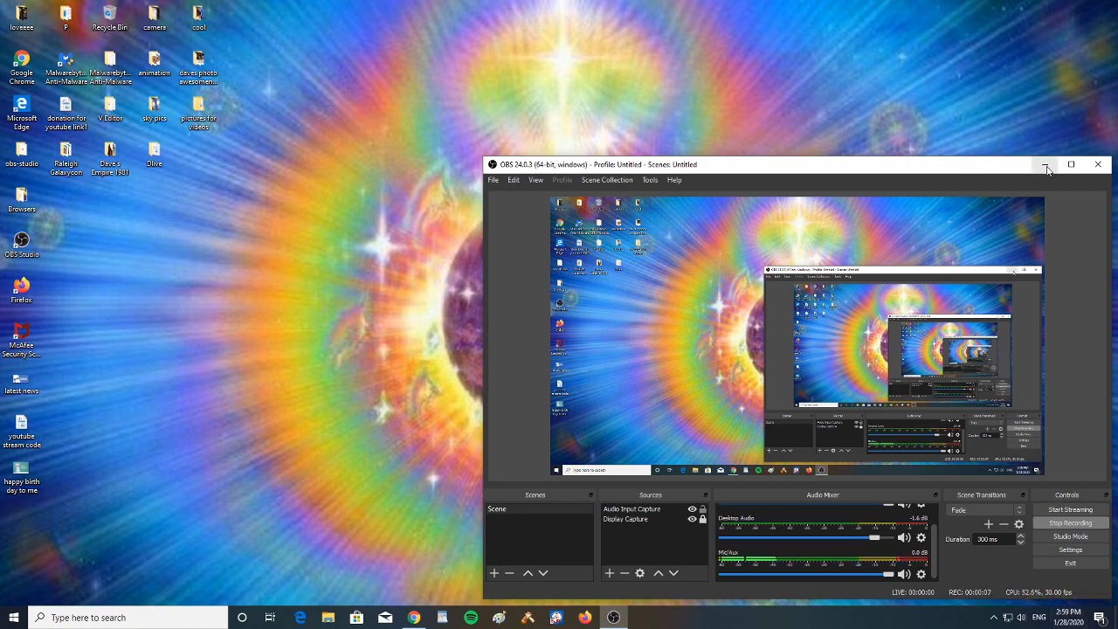
Minimize the OBS window and focus the browser on the 'tsunami warning center' search results
click(1044, 164)
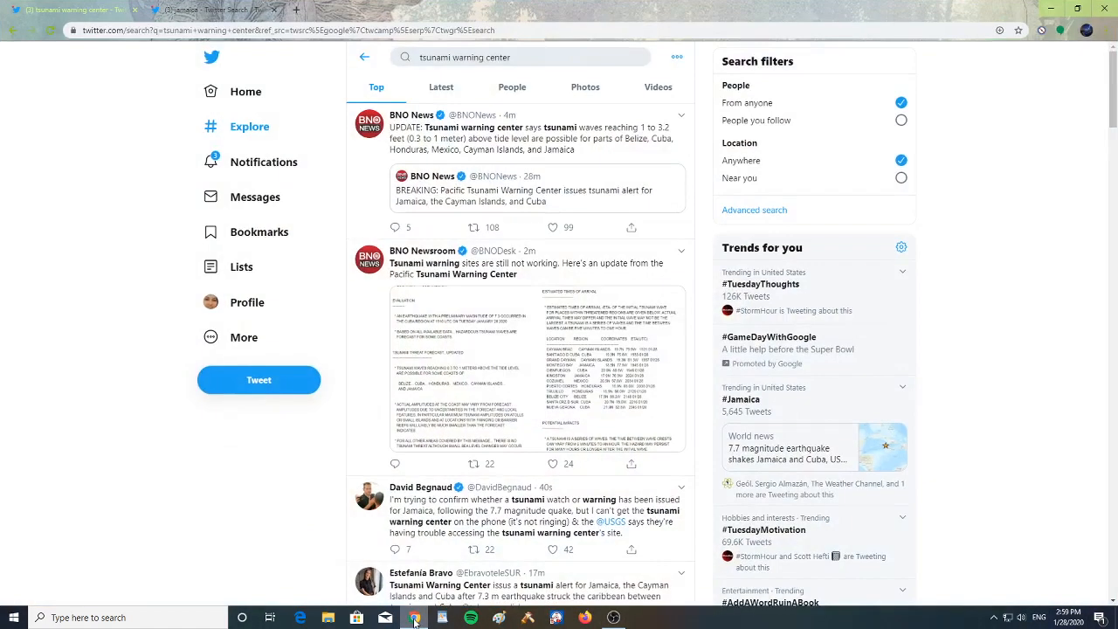
mouse_move(335, 206)
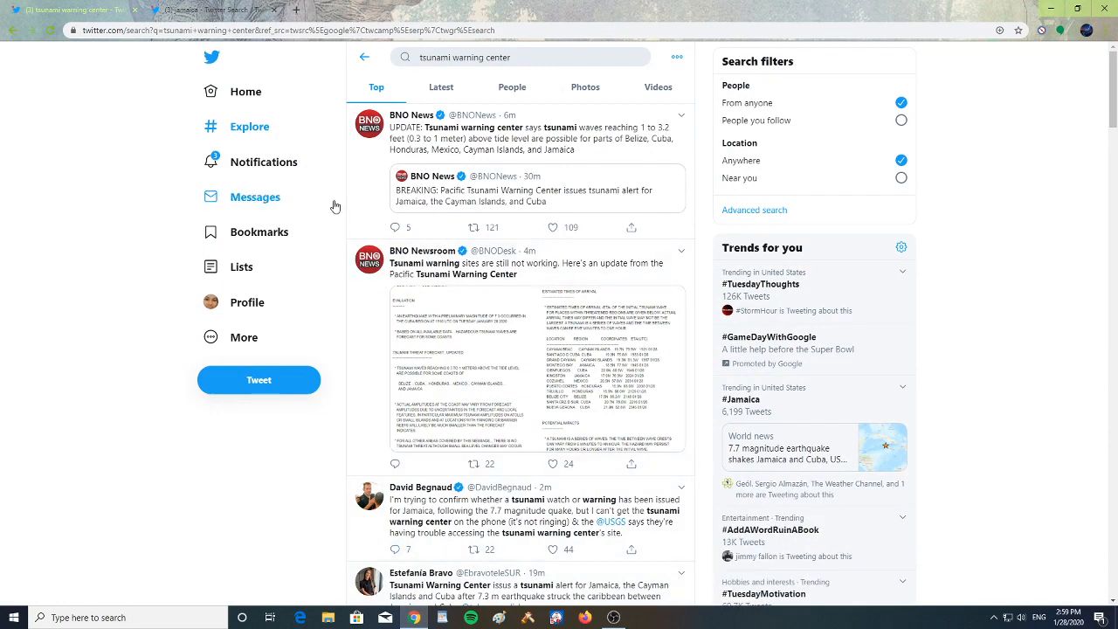
mouse_move(365, 206)
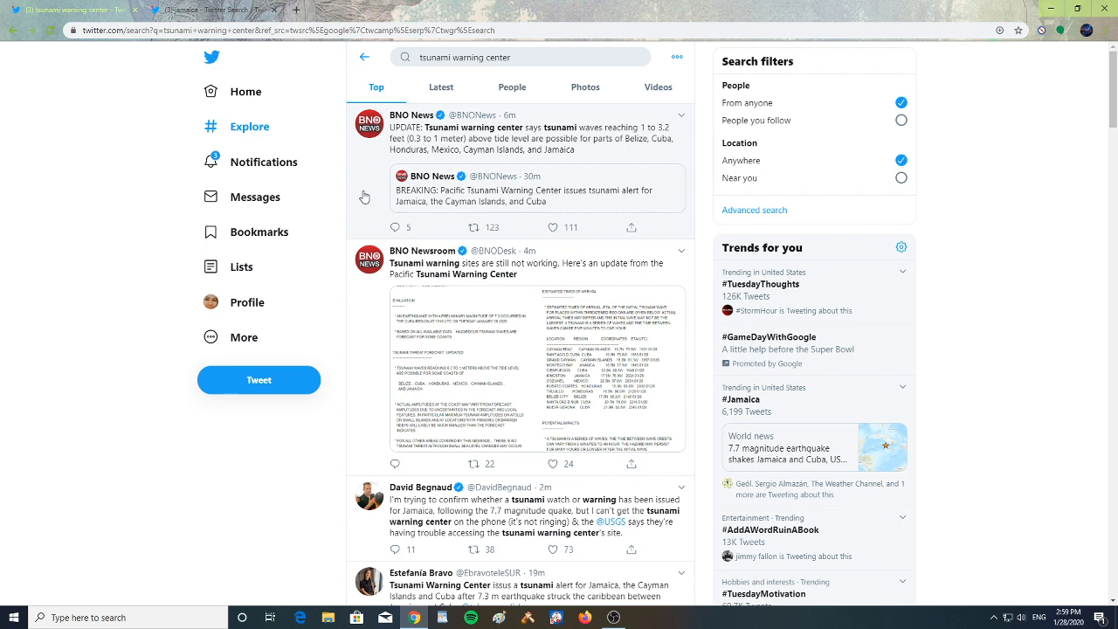
click(552, 549)
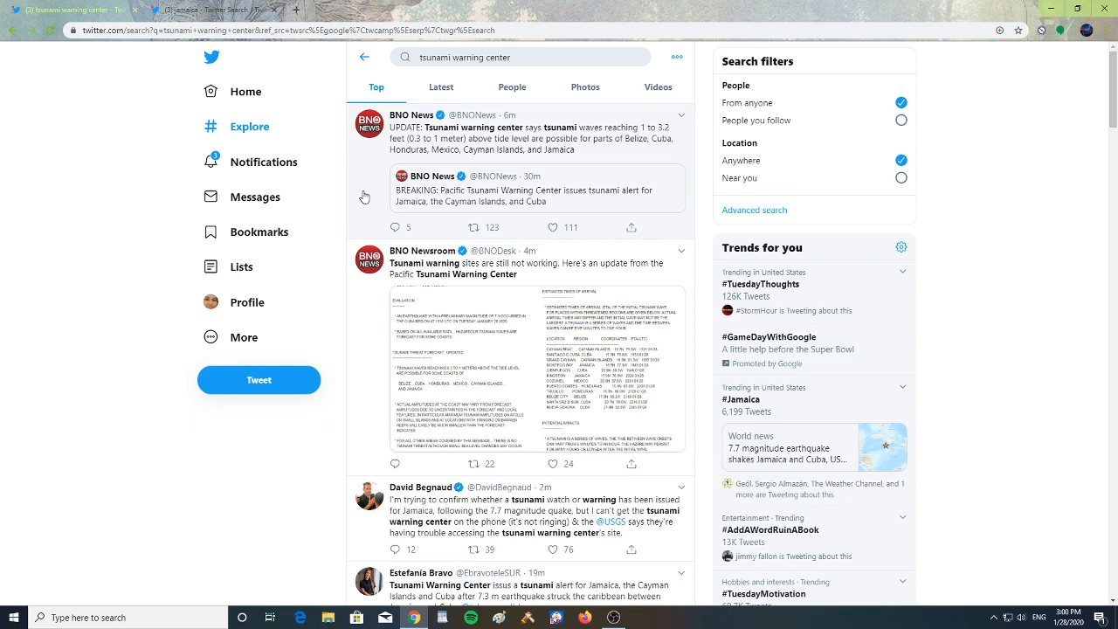
click(552, 227)
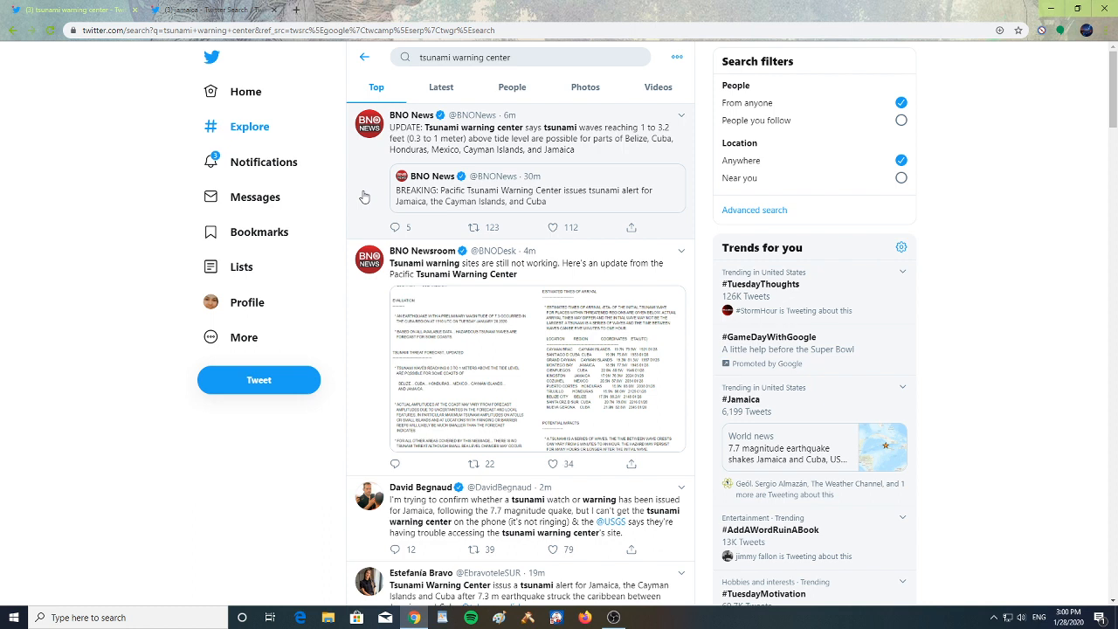
click(552, 549)
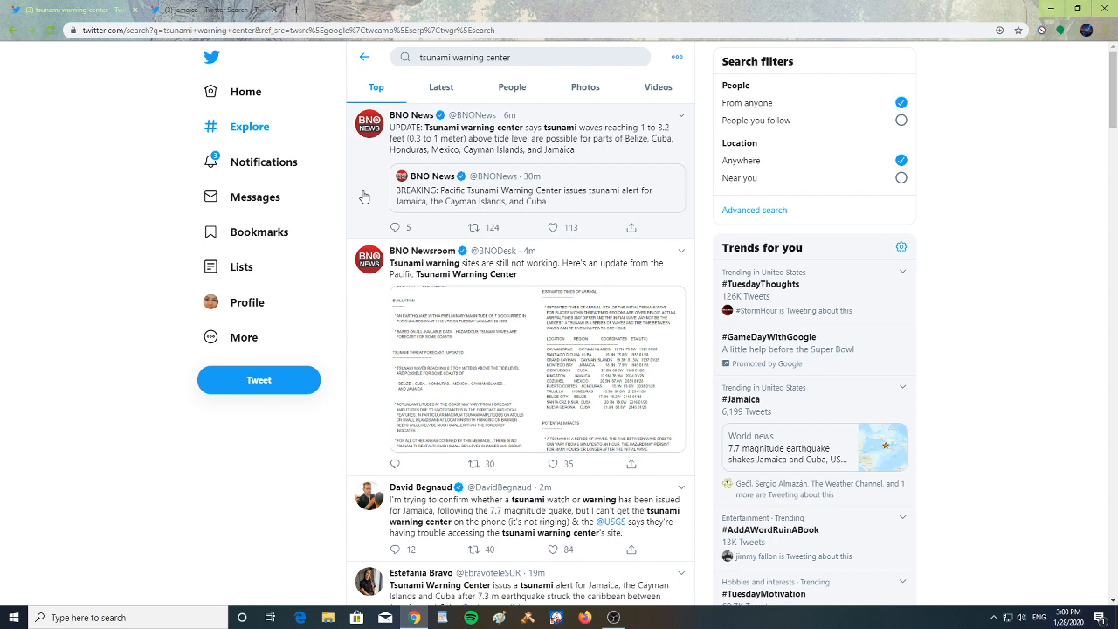
Scroll the results until the BNO Newsroom tweet with the tsunami bulletin image is in view
scroll(down, 3)
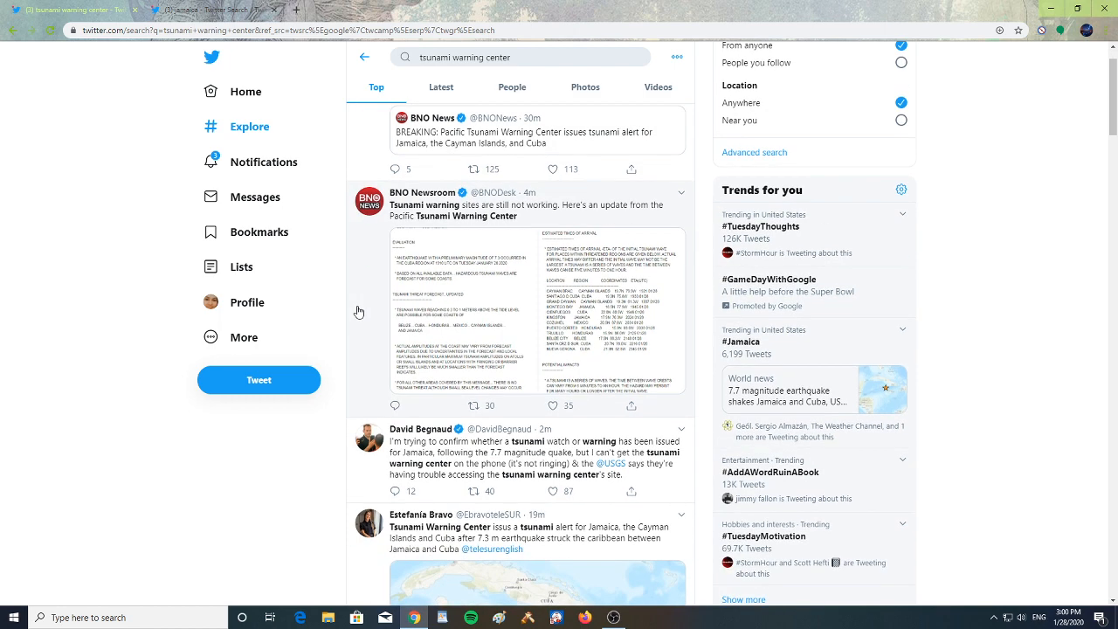
scroll(down, 3)
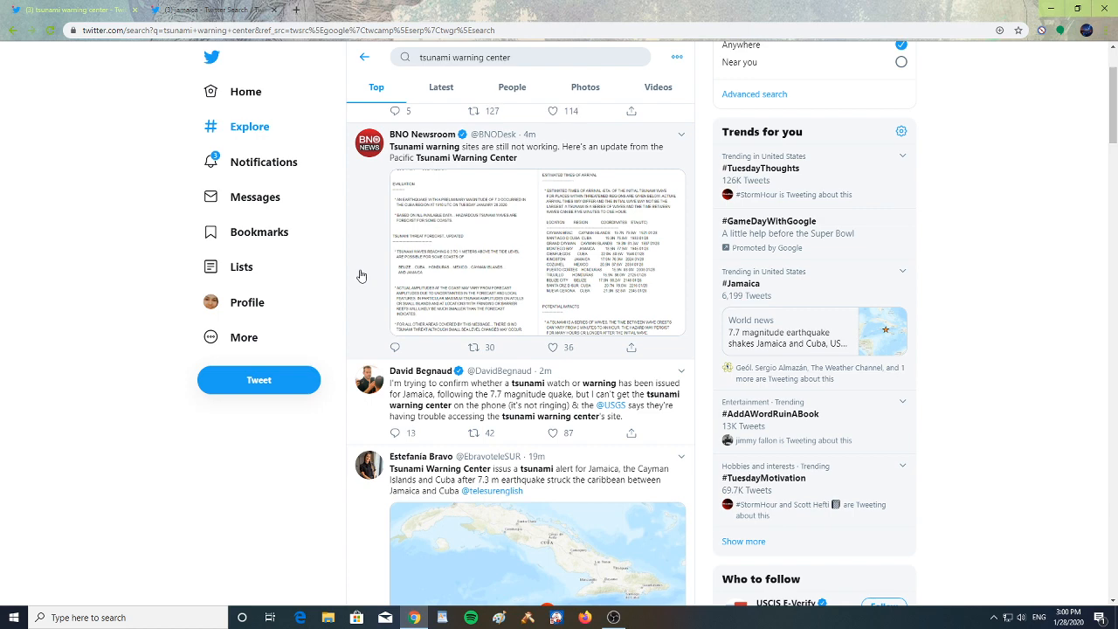
scroll(up, 3)
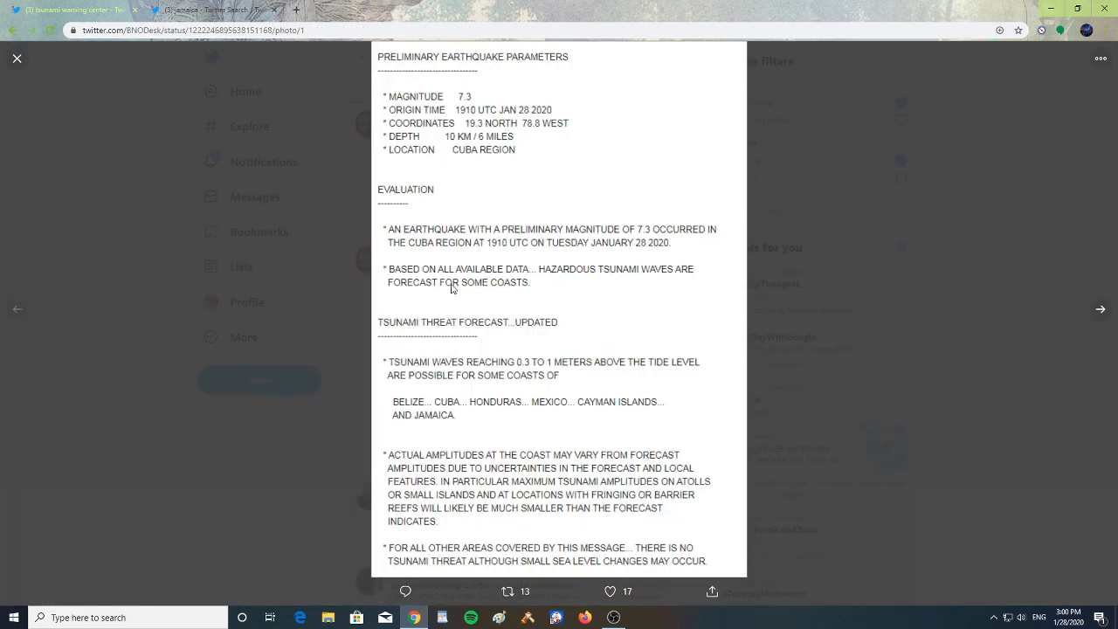
mouse_move(470, 202)
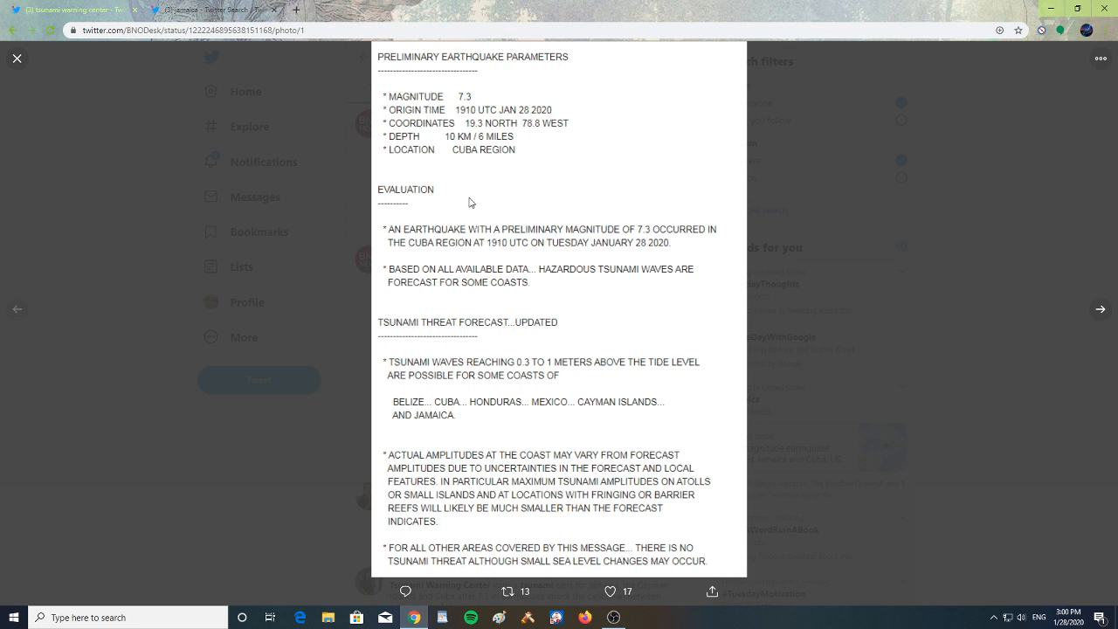
mouse_move(479, 203)
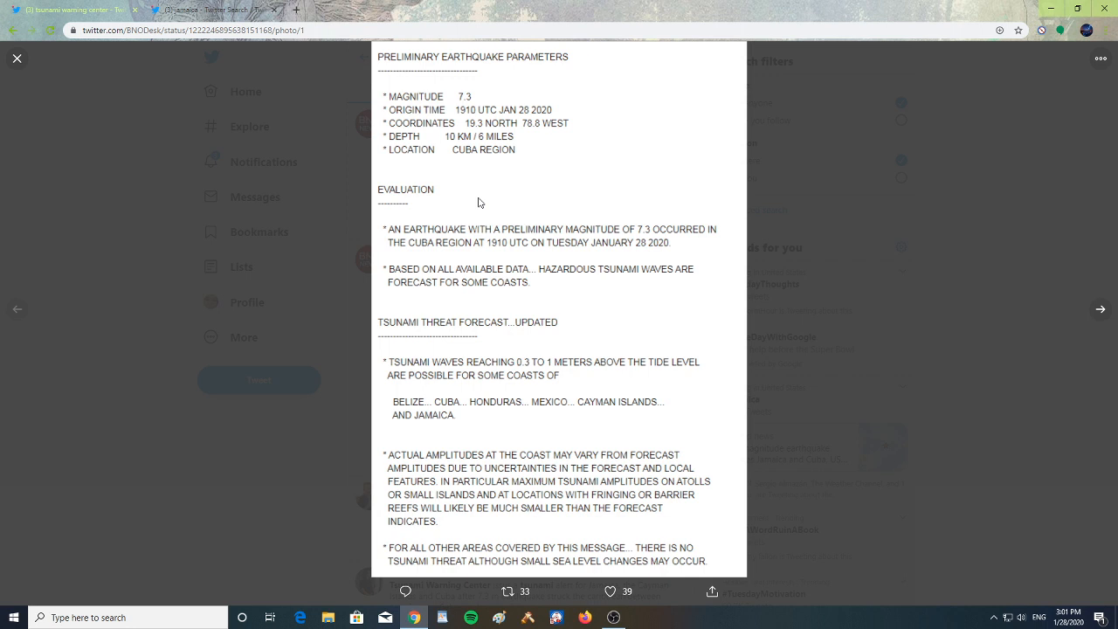
mouse_move(303, 244)
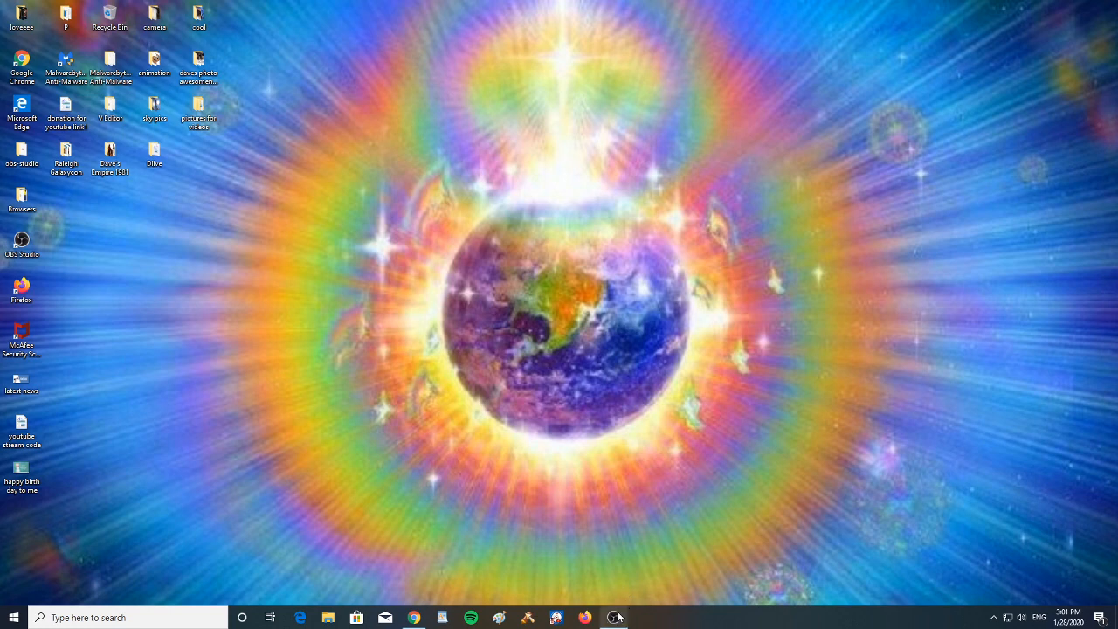
After reading the full-screen bulletin, put the browser away and restore the OBS Studio window
click(613, 618)
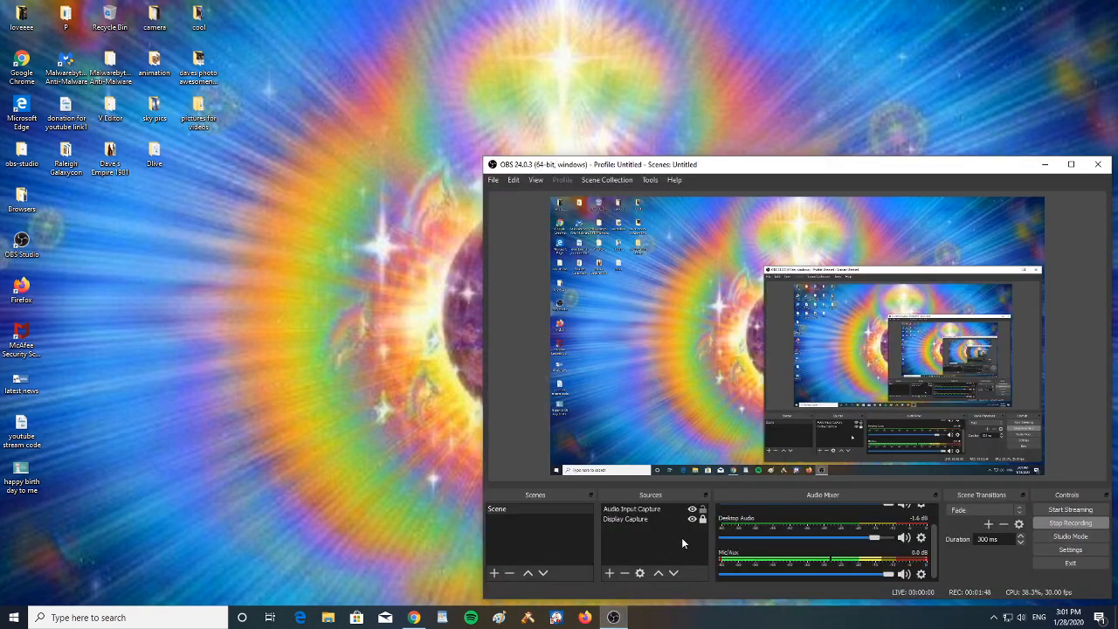